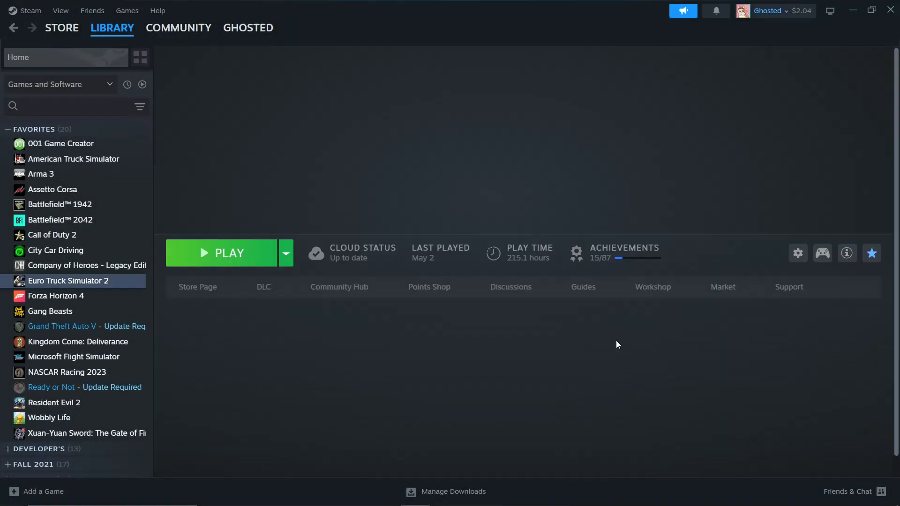
Search the Euro Truck Simulator 2 Workshop for 'hud gps' mods
left_click(651, 287)
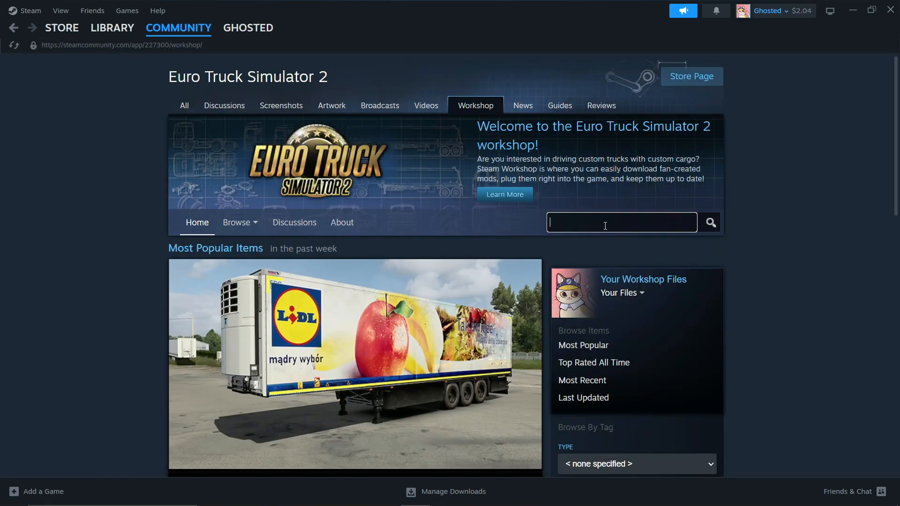
type("hud gps")
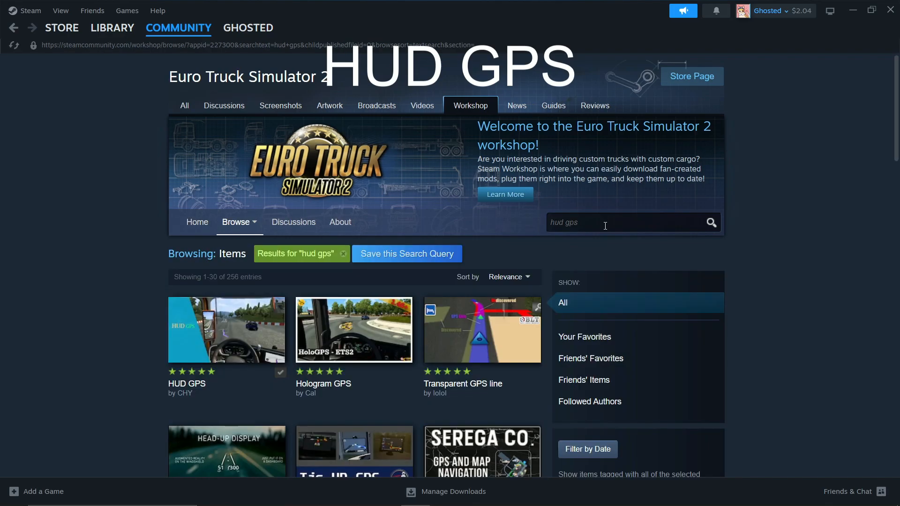
mouse_move(200, 341)
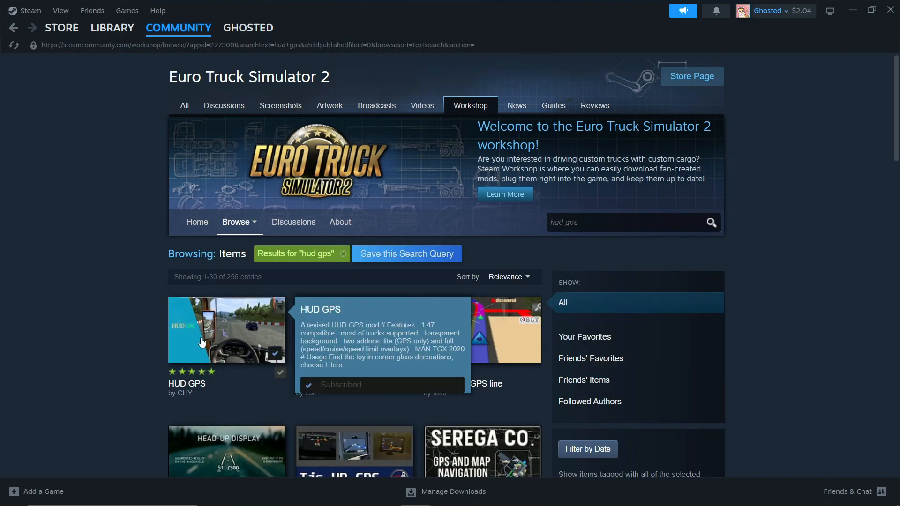
Unsubscribe and re-subscribe to the HUD GPS Workshop item so it downloads again
left_click(226, 329)
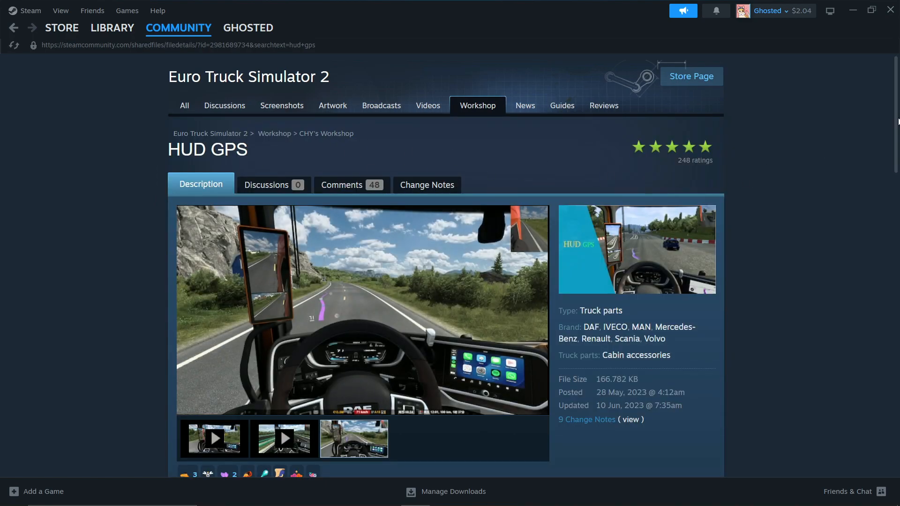
scroll("down", 3)
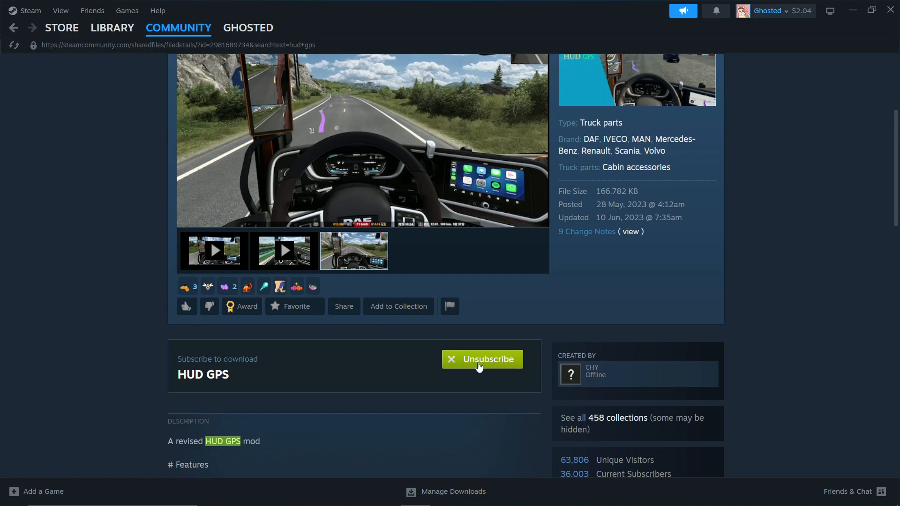
left_click(482, 359)
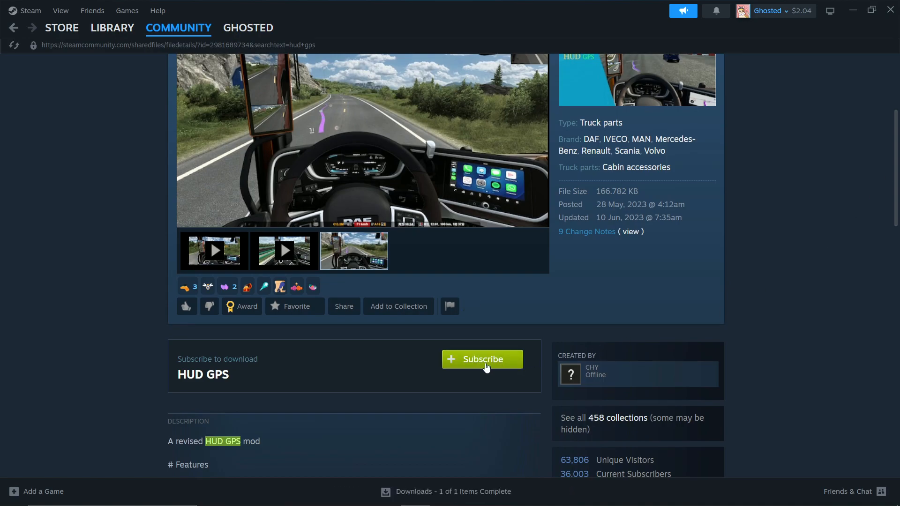
left_click(481, 359)
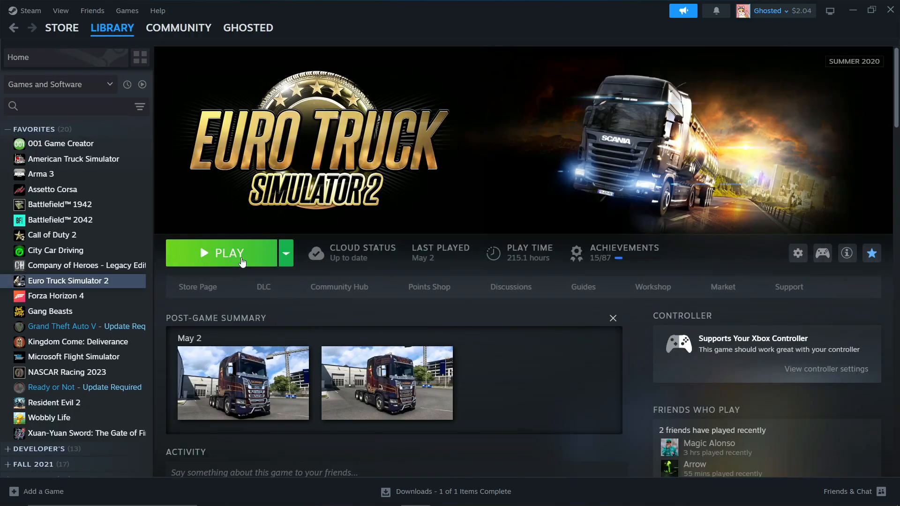
Launch Euro Truck Simulator 2 from the Library with HUD GPS among the active mods
left_click(229, 253)
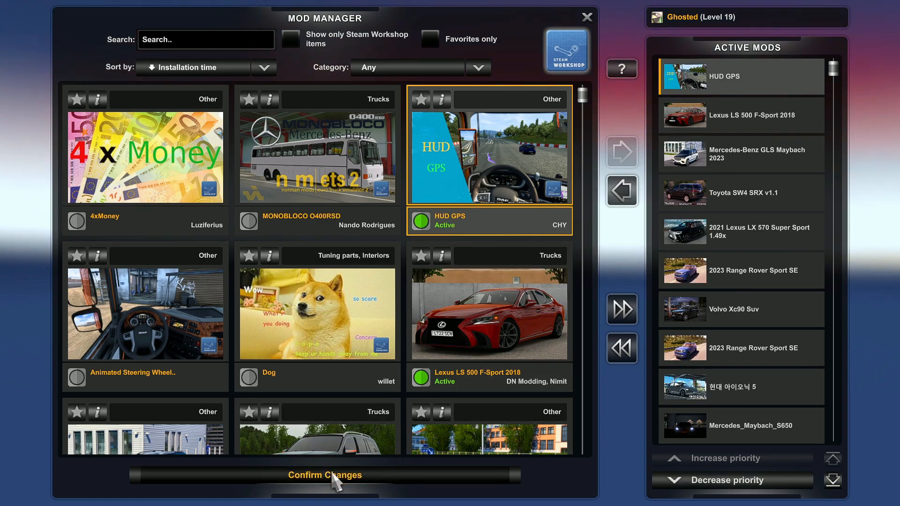
Confirm the mod changes and load the profile into the in-garage menu
left_click(324, 474)
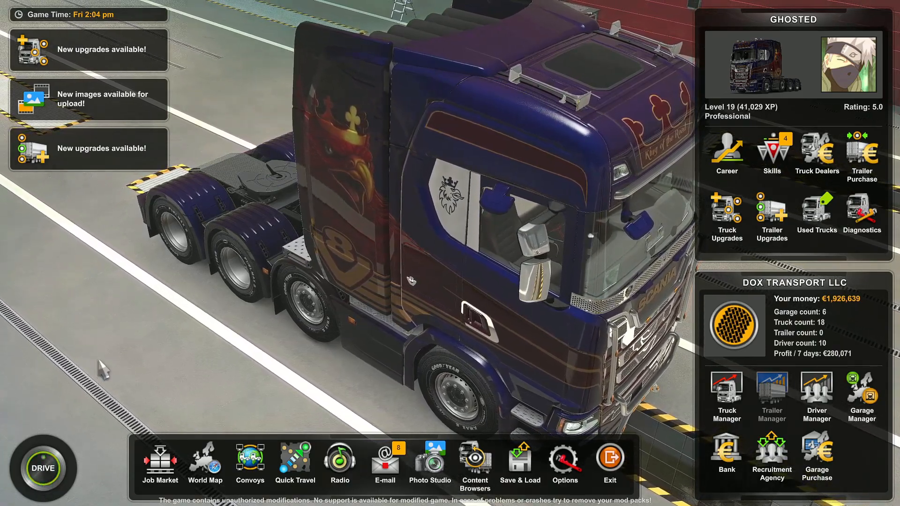
Set a route to the nearby service point on the world map and drive there
left_click(206, 465)
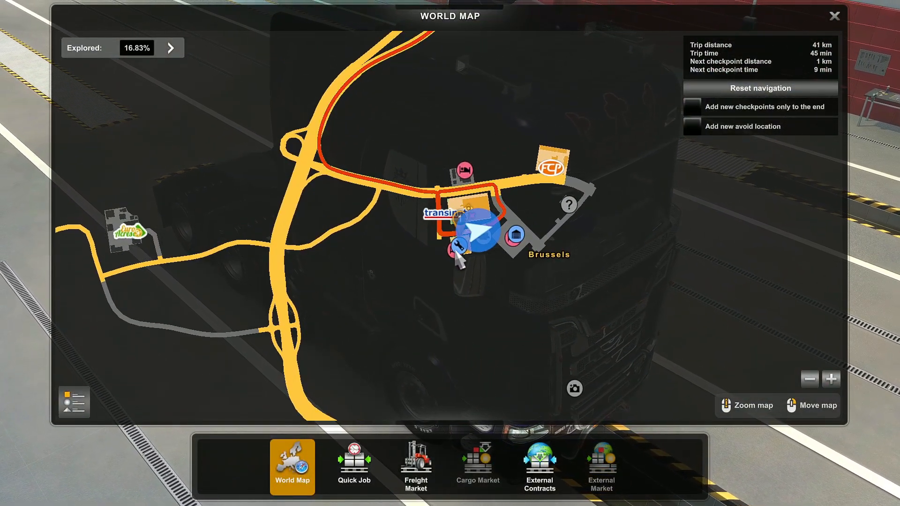
left_click(760, 88)
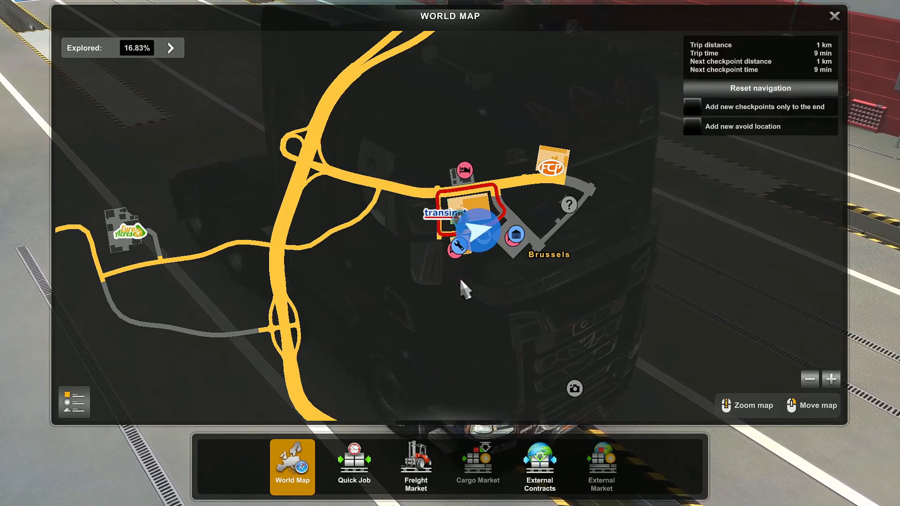
left_click(834, 15)
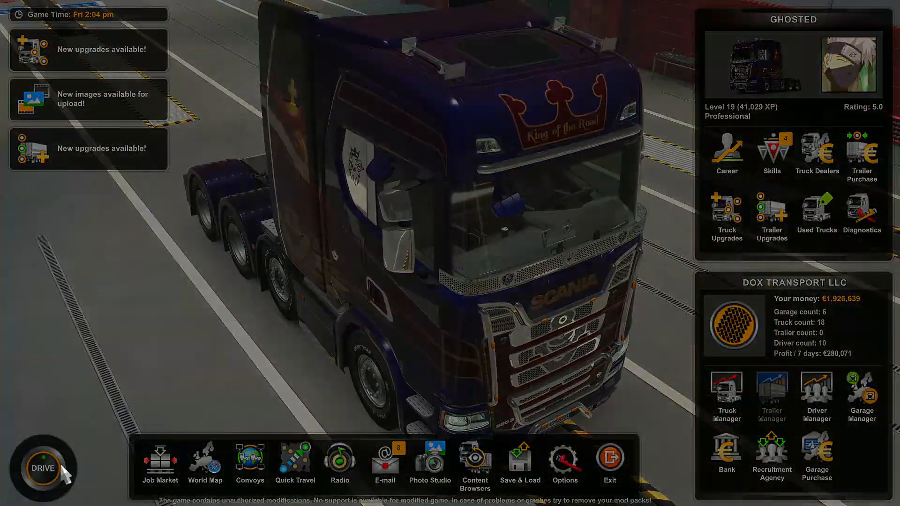
left_click(42, 469)
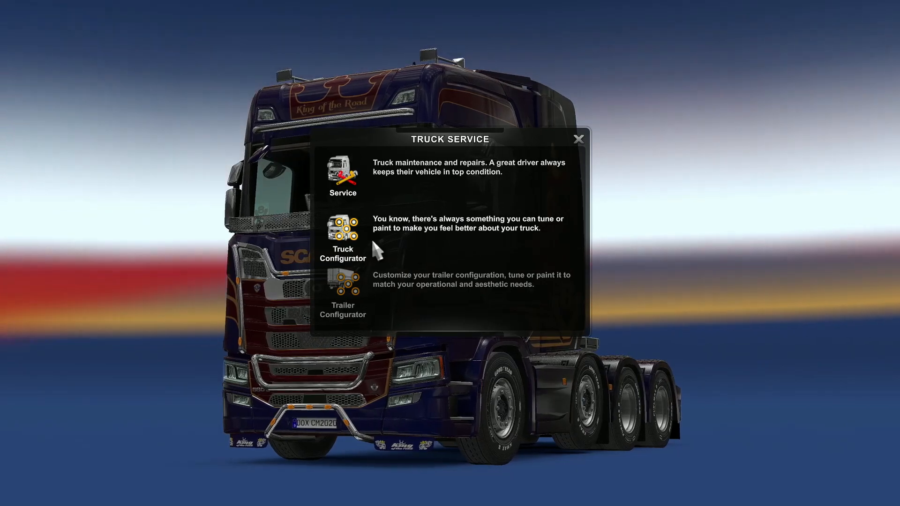
Reach the cab interior Accessories category in the Truck Configurator
left_click(343, 235)
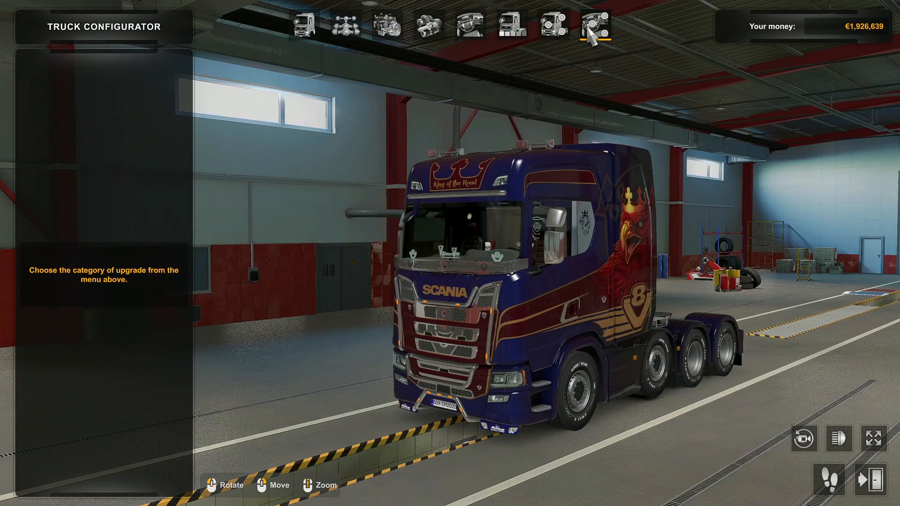
left_click(596, 25)
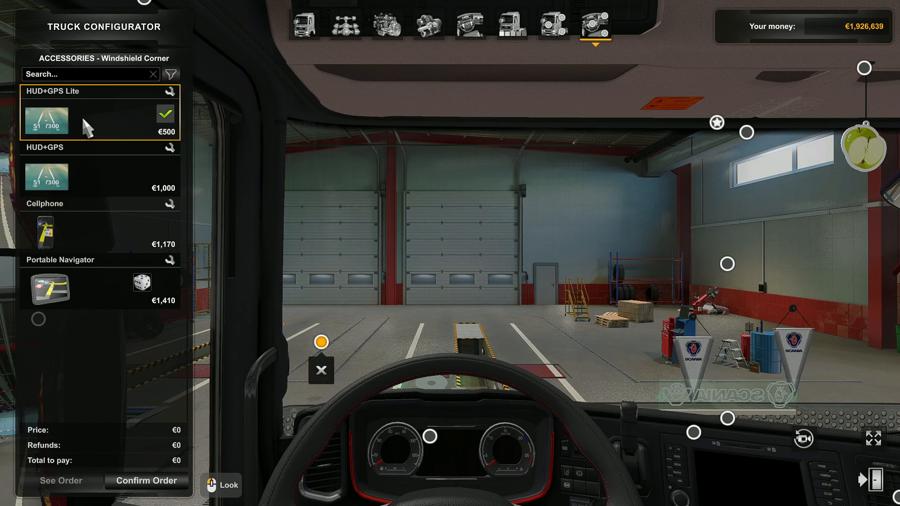
mouse_move(146, 481)
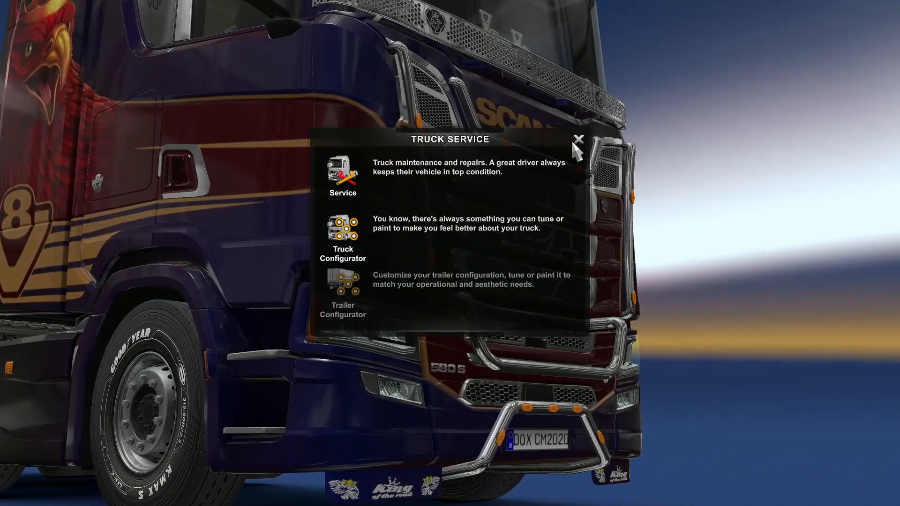
left_click(579, 140)
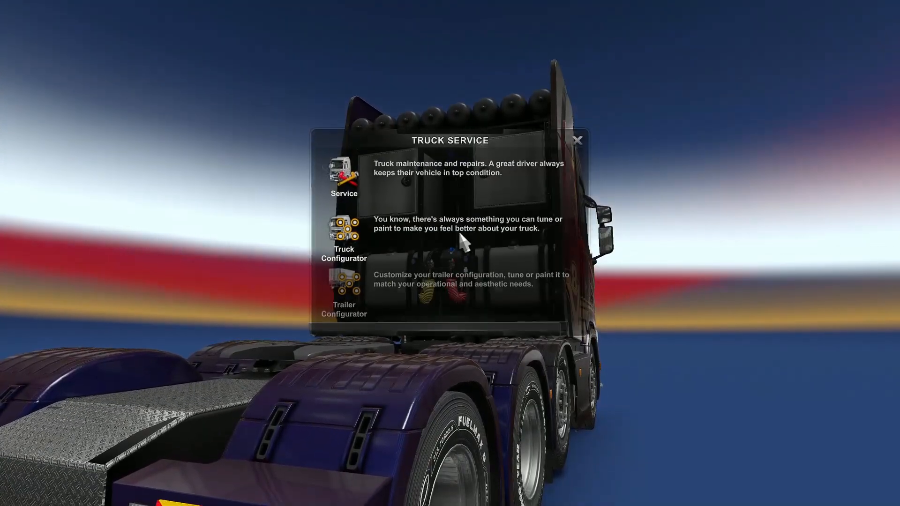
left_click(344, 235)
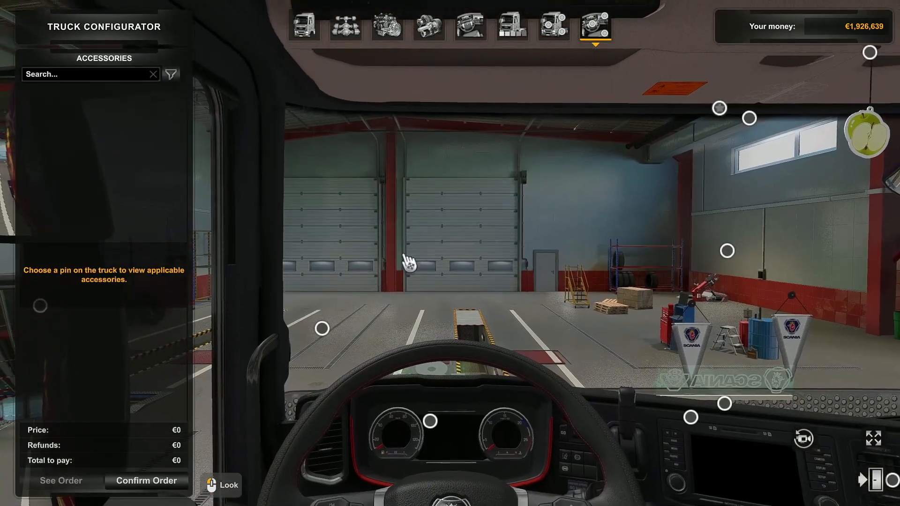
Fit the full HUD+GPS at the windshield corner pin and confirm the order
left_click(321, 328)
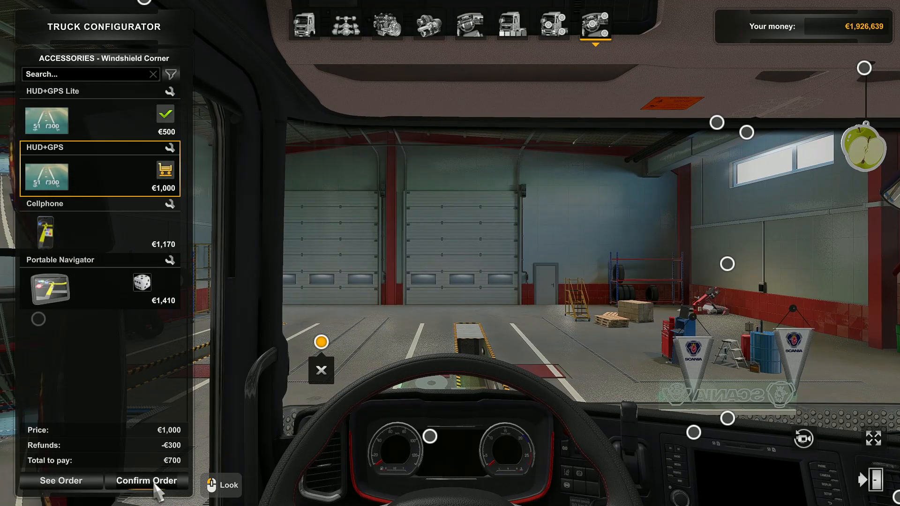
left_click(147, 480)
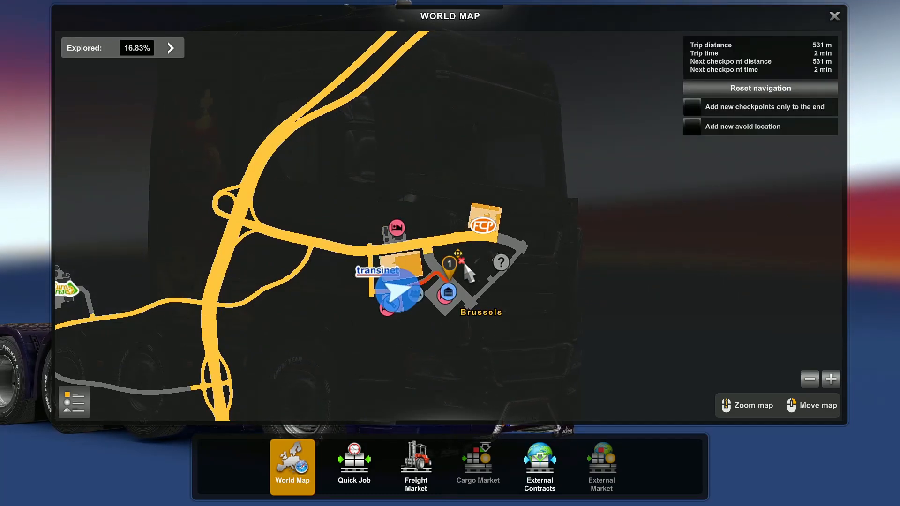
Close the world map and bring up the Truck Manager list of company trucks
left_click(834, 16)
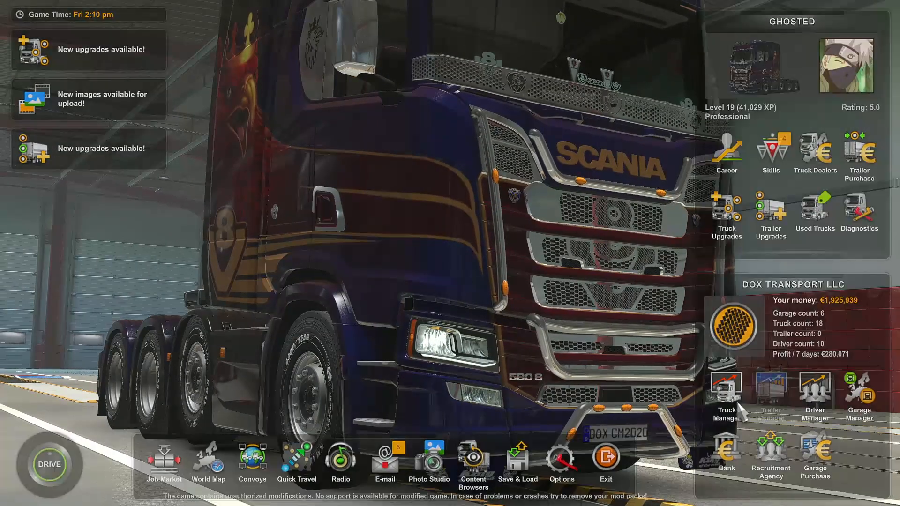
left_click(726, 396)
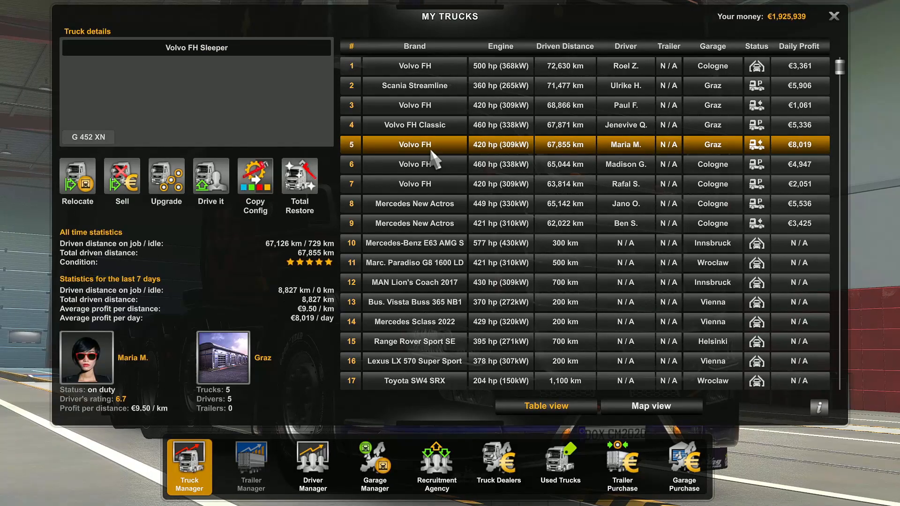